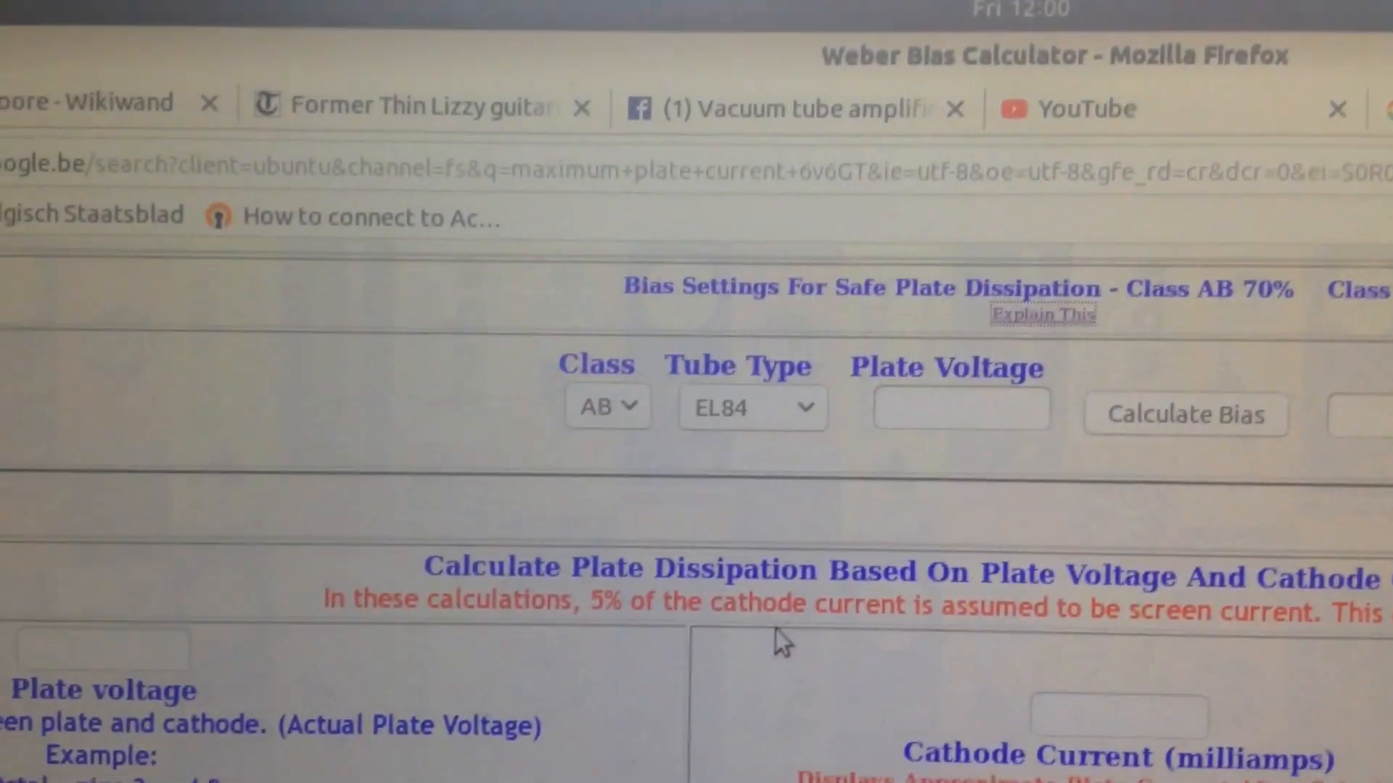
- Calculate the safe bias current for a class A 6V6GTA at 400 V plate voltage
{"action": "scroll", "scroll_direction": "down", "scroll_amount": 3}
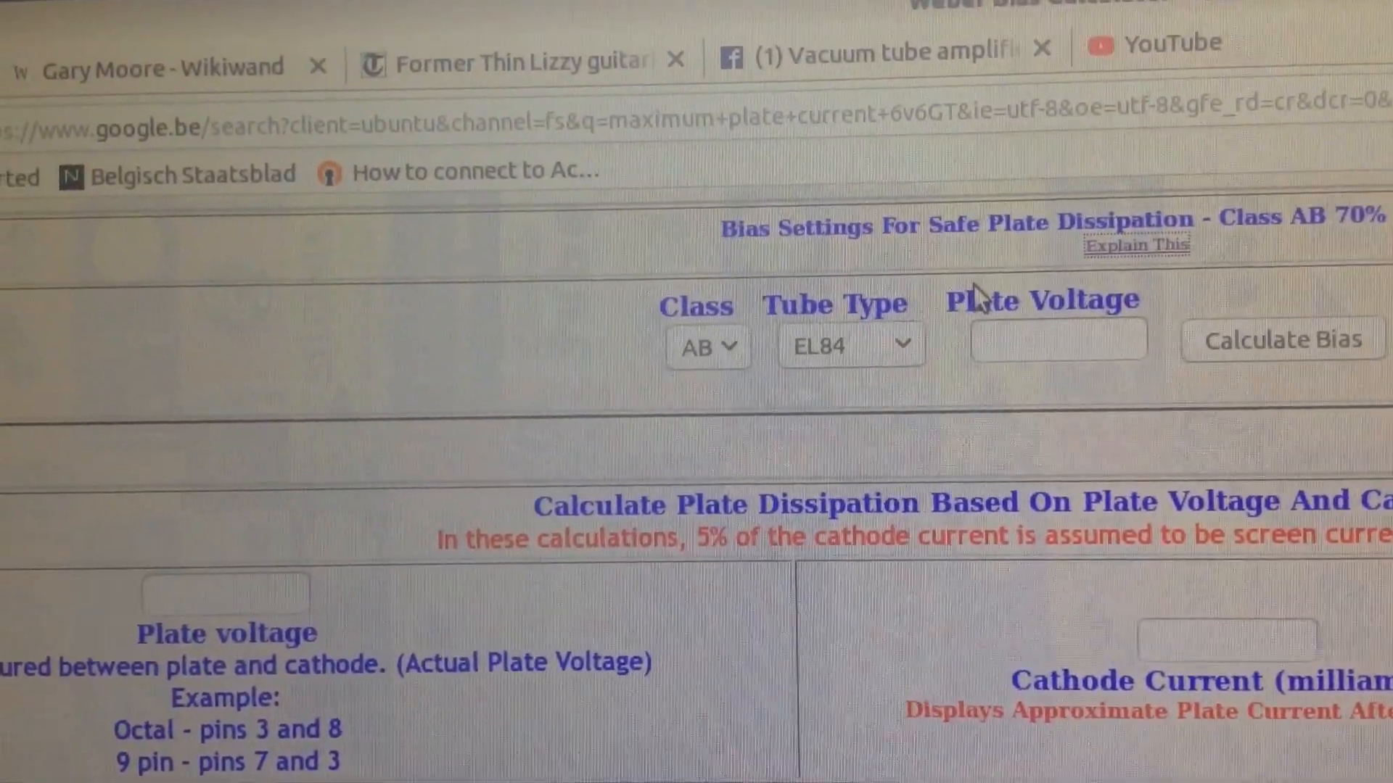
{"action": "scroll", "scroll_direction": "down", "scroll_amount": 3}
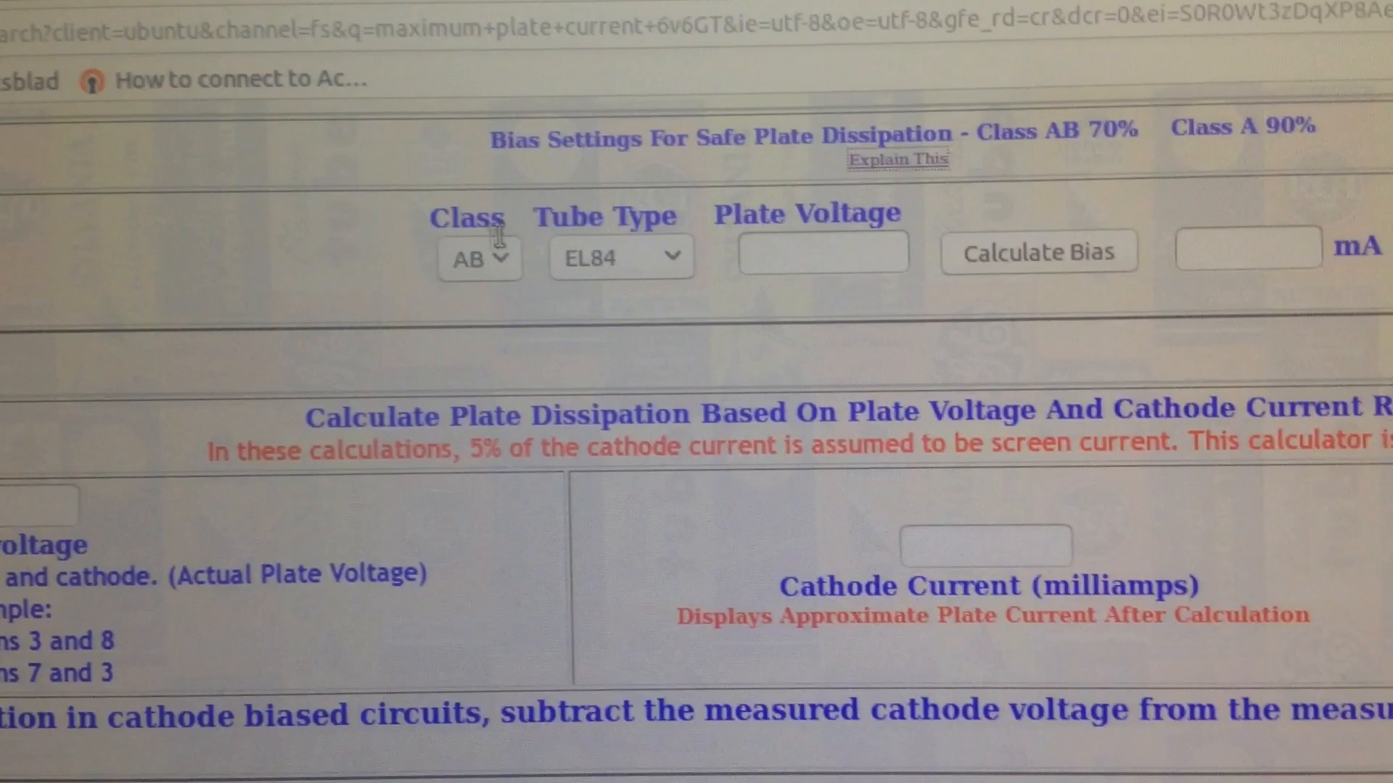
{"action": "left_click", "coordinate": [480, 259]}
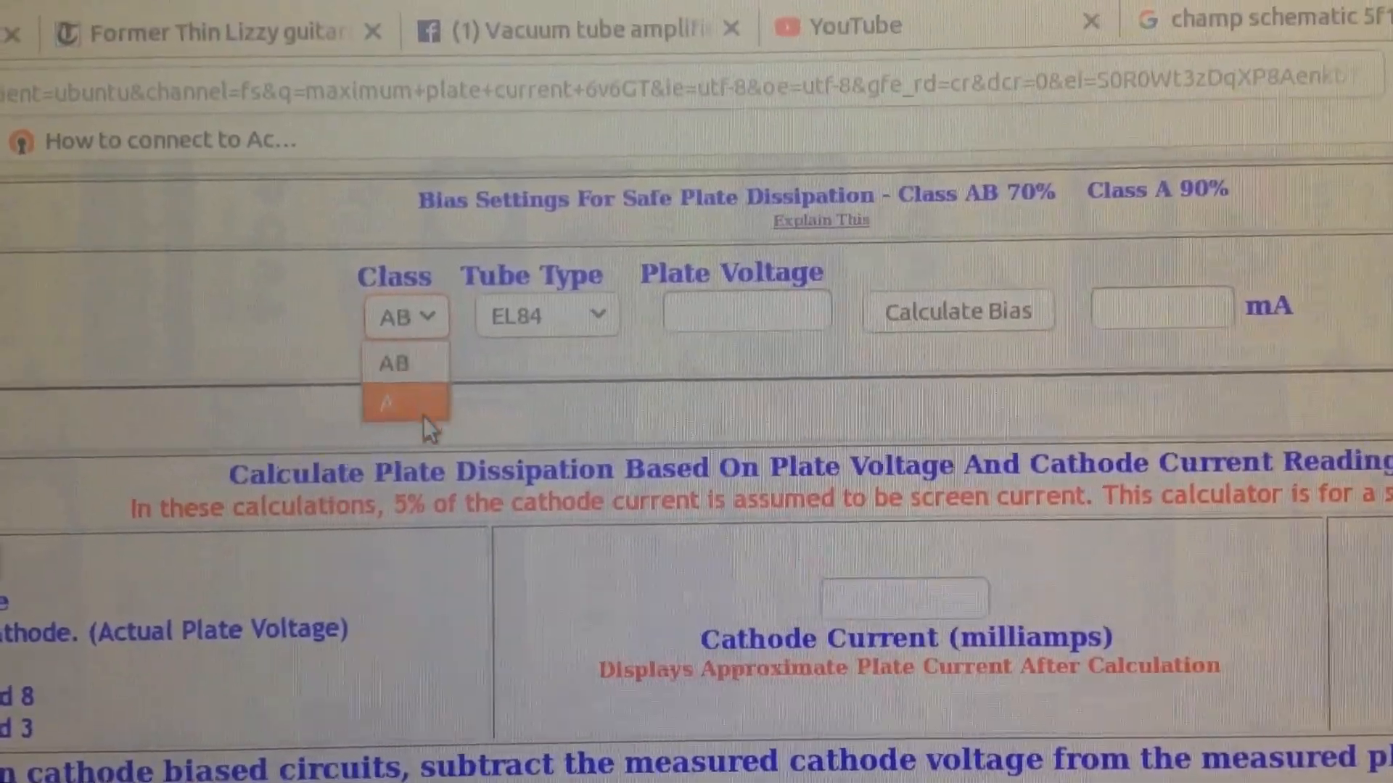
{"action": "left_click", "coordinate": [405, 402]}
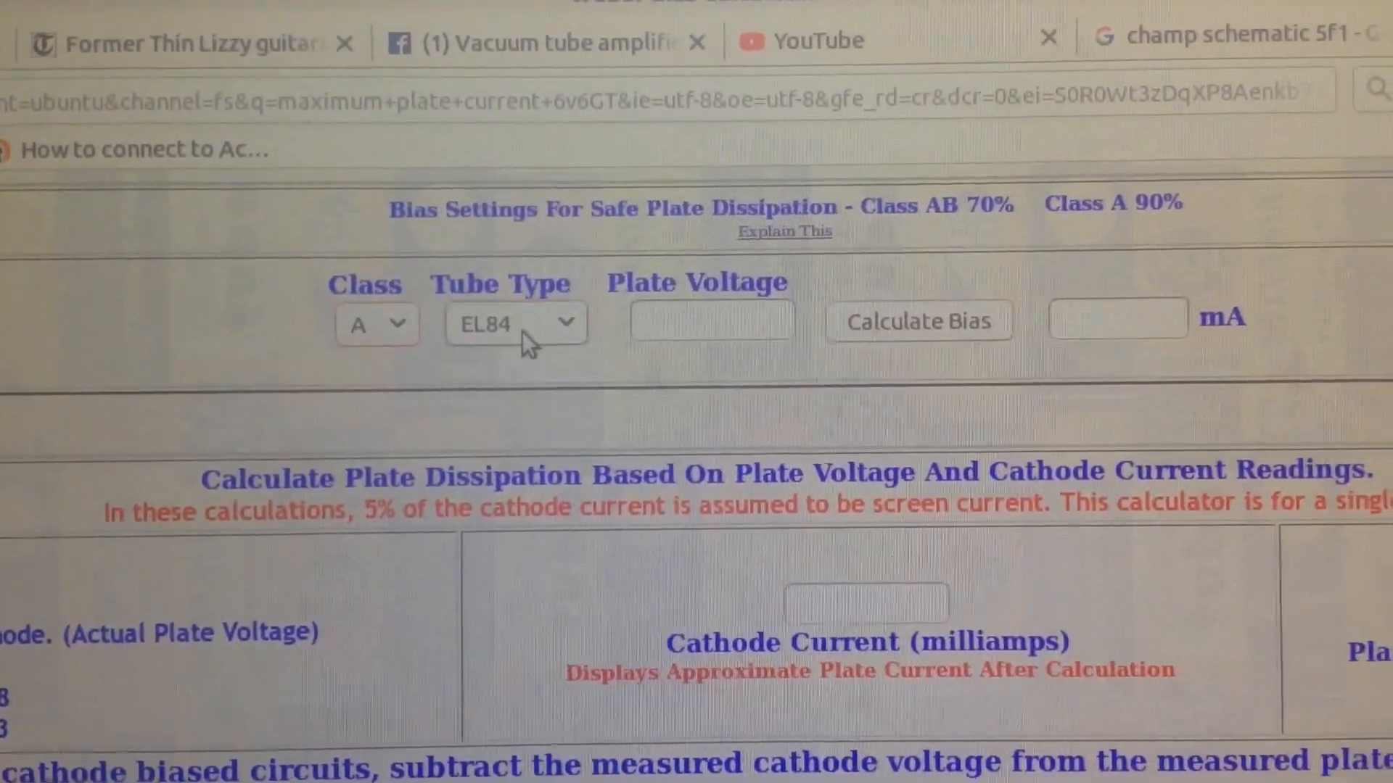
{"action": "left_click", "coordinate": [515, 323]}
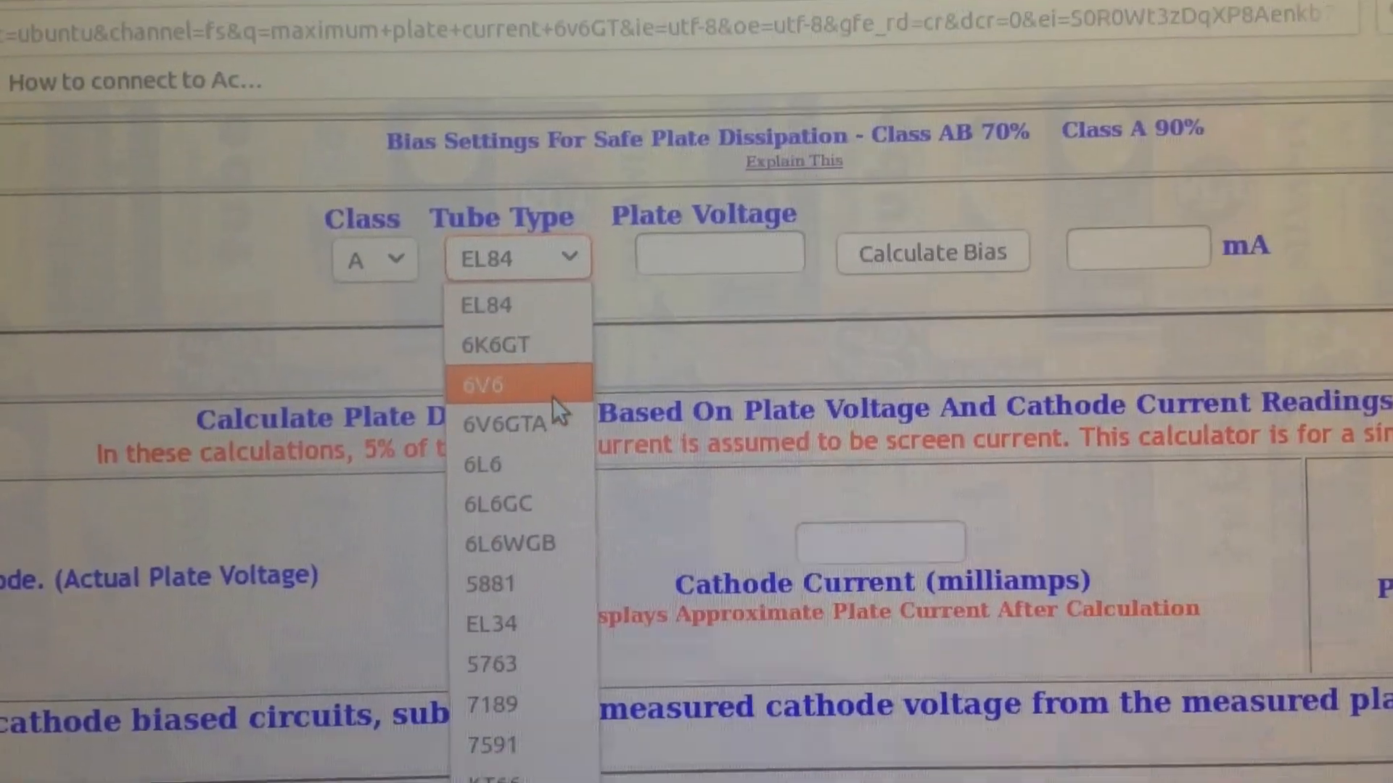
{"action": "mouse_move", "coordinate": [510, 448]}
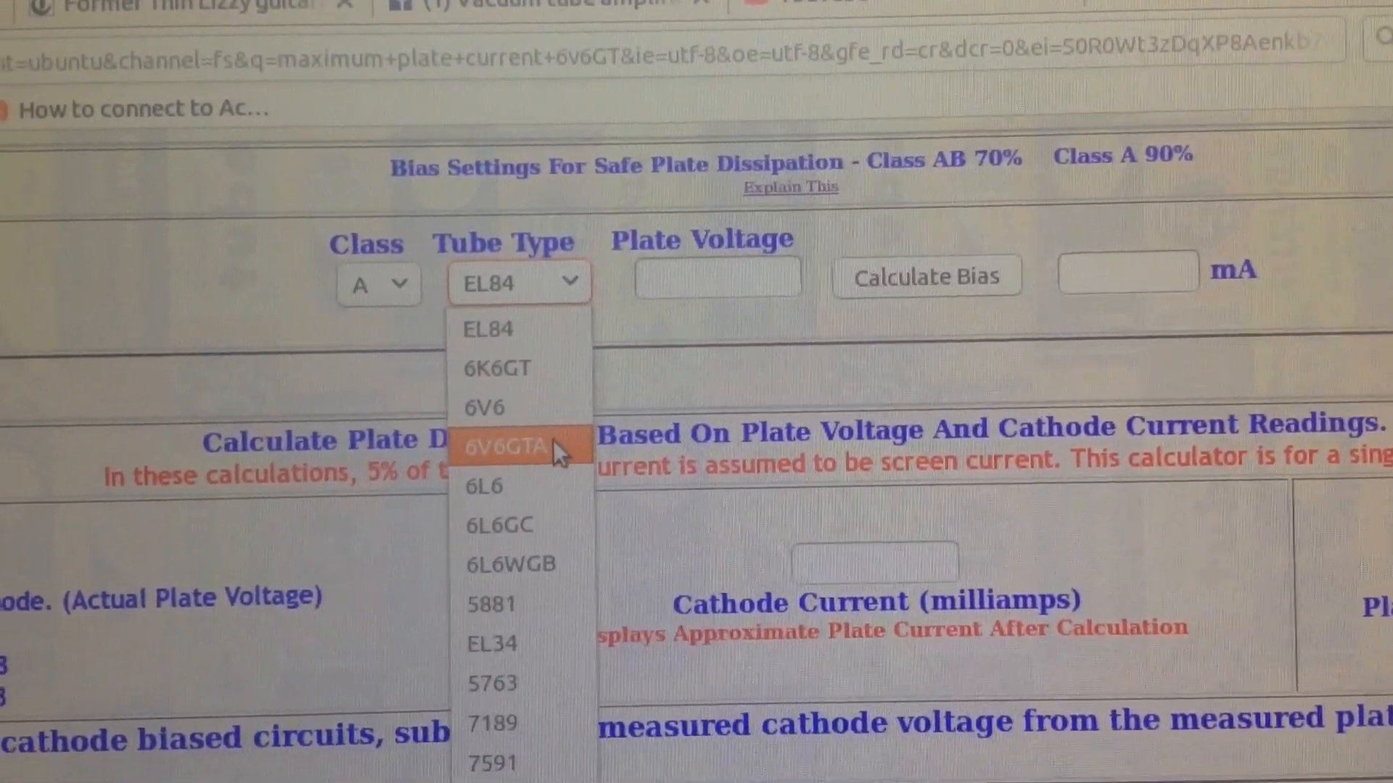
{"action": "left_click", "coordinate": [509, 447]}
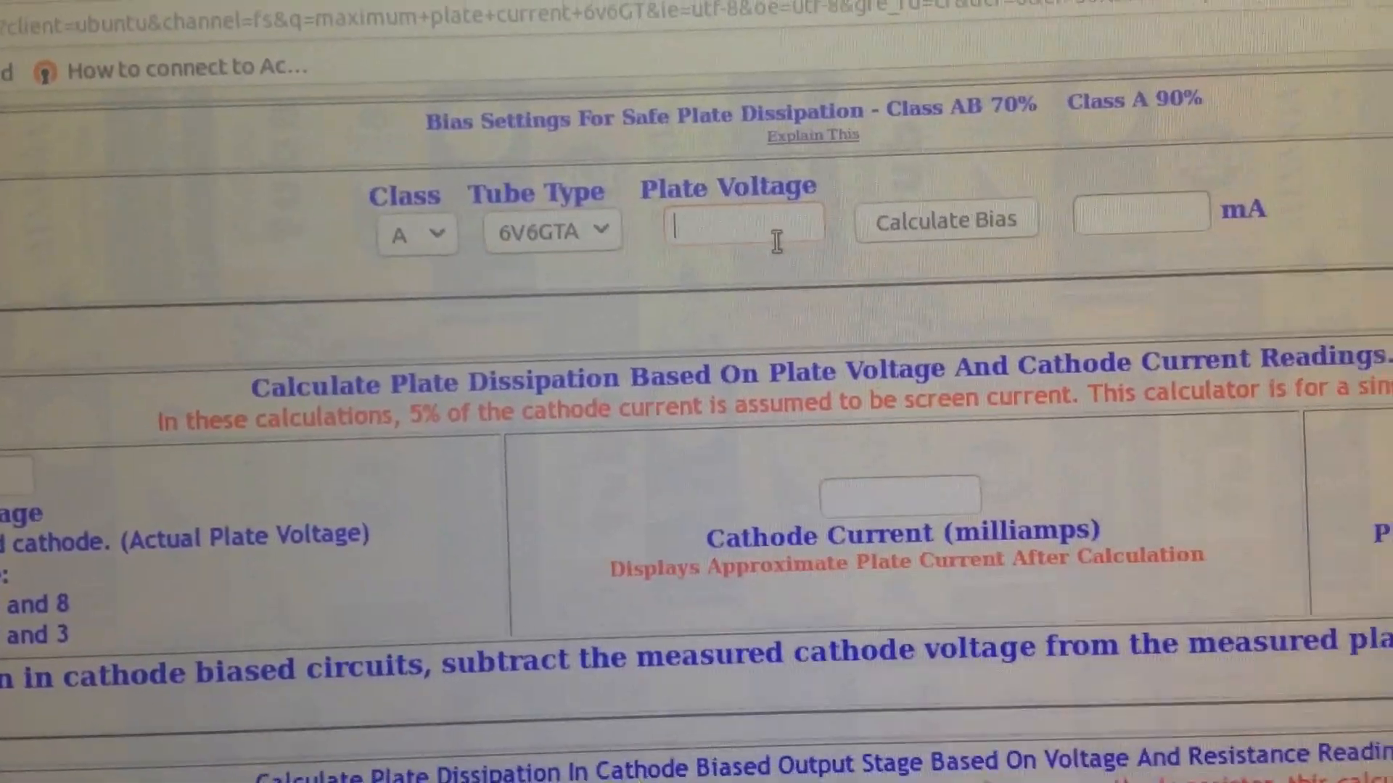
{"action": "type", "text": "400"}
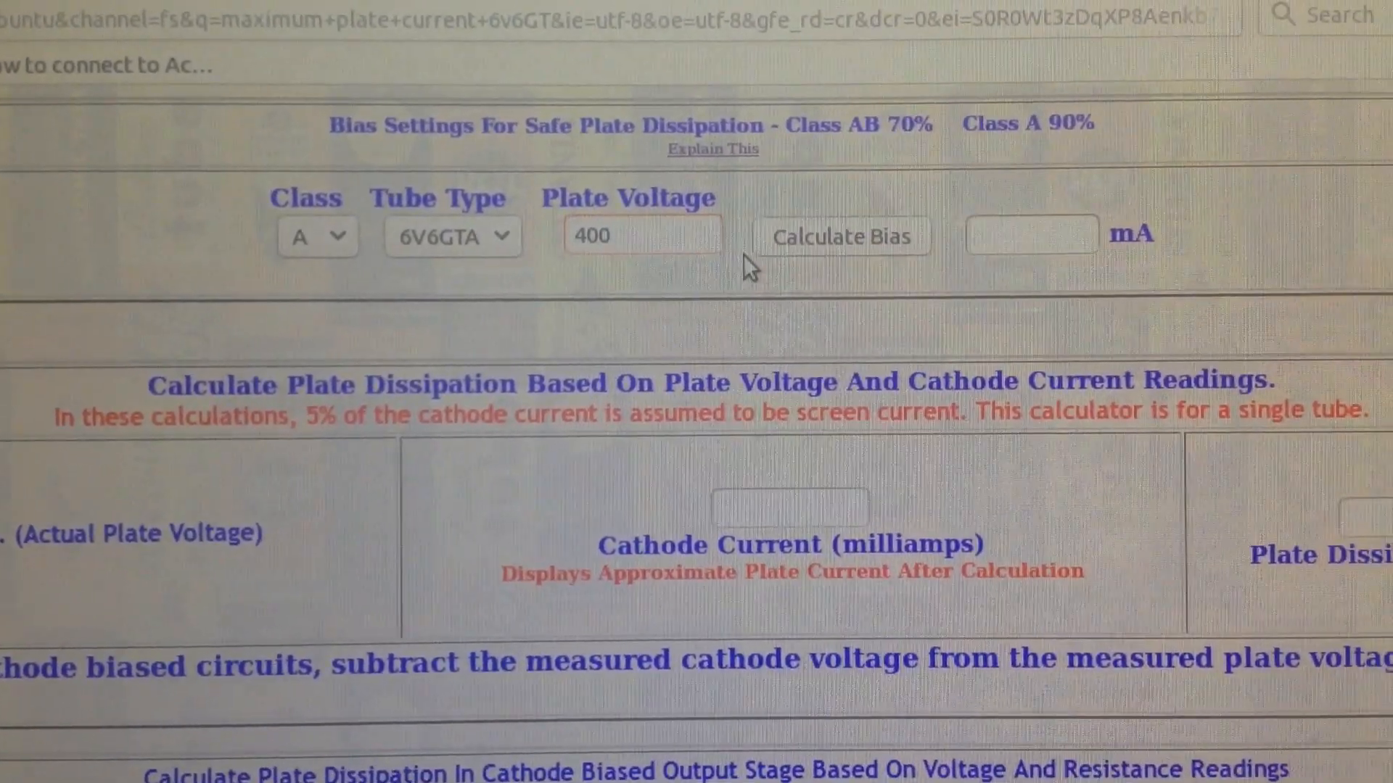
{"action": "left_click", "coordinate": [840, 237]}
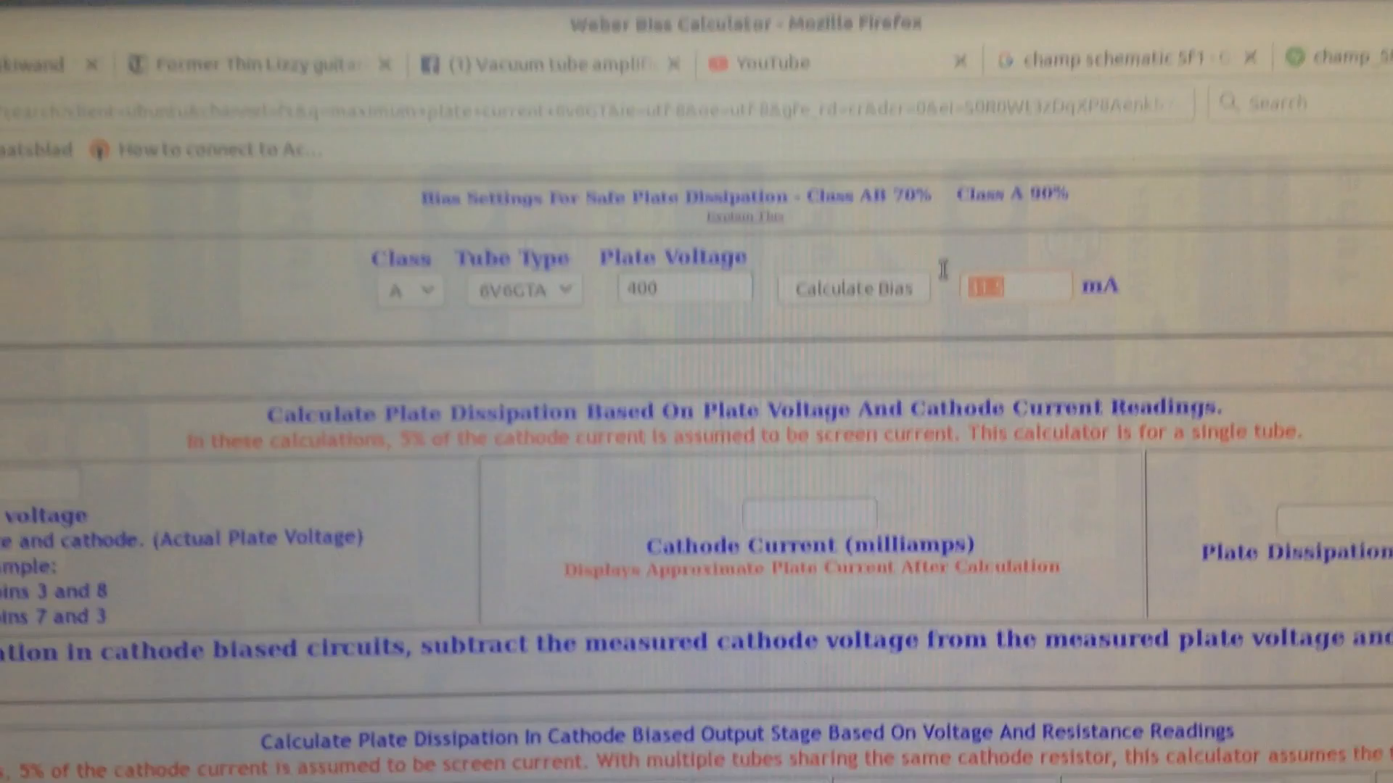
- Enter 400 V and the cathode current to get about 18 W plate dissipation
{"action": "scroll", "scroll_direction": "down", "scroll_amount": 3}
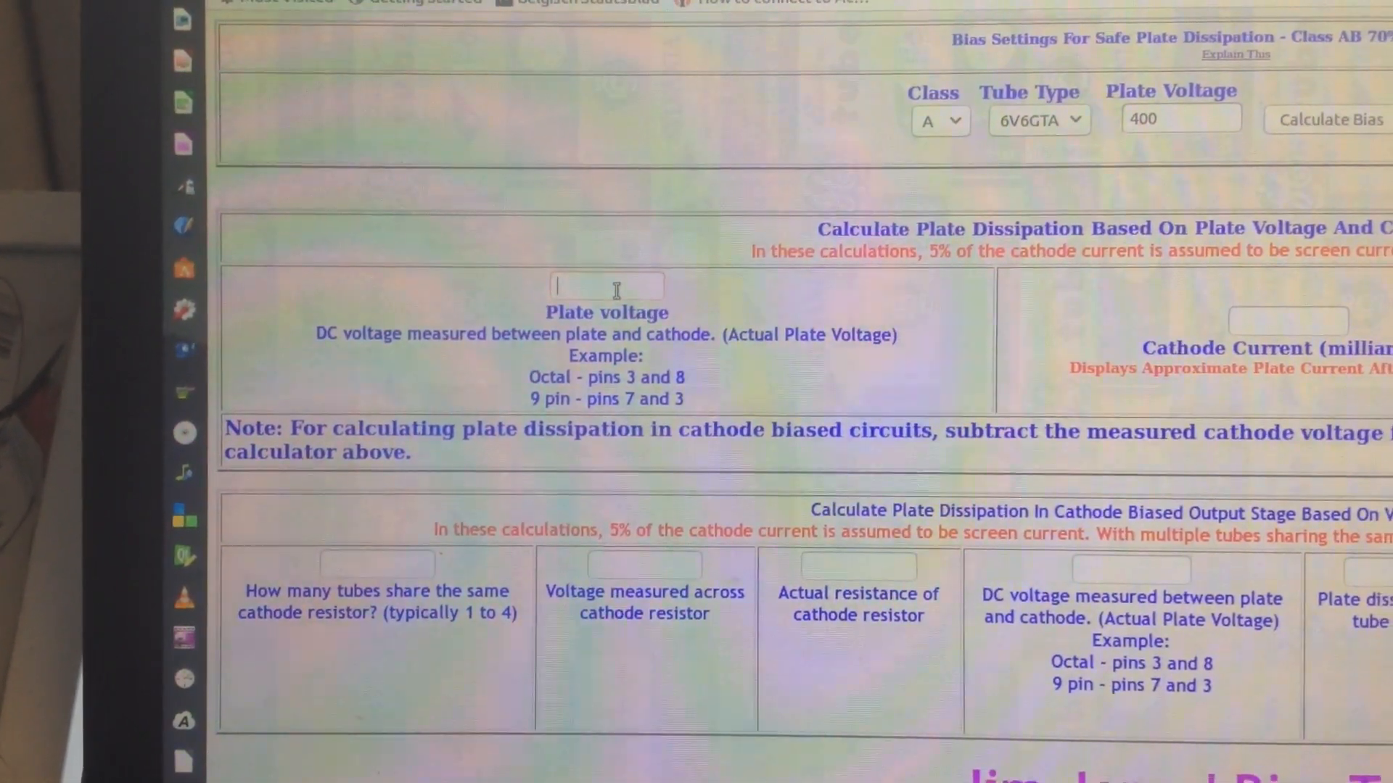
{"action": "type", "text": "400"}
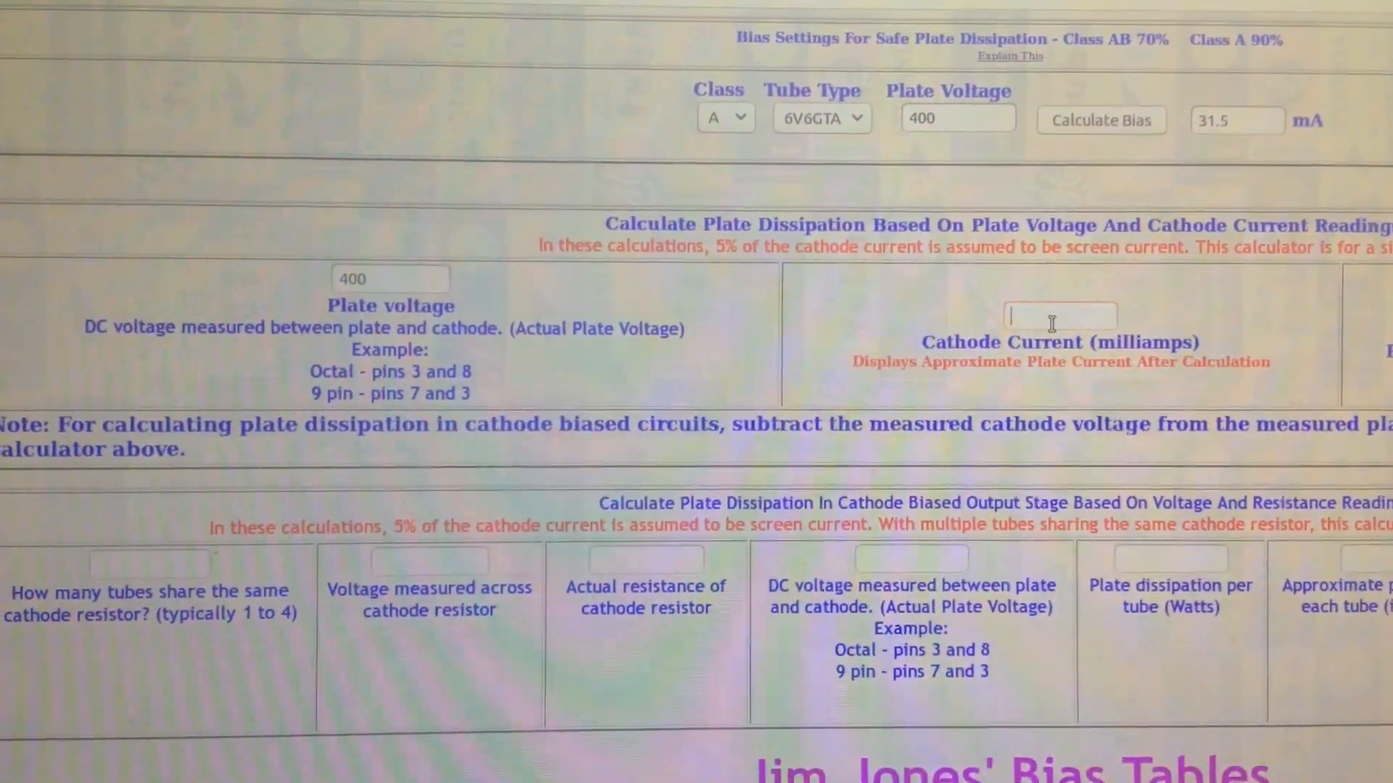
{"action": "type", "text": "48"}
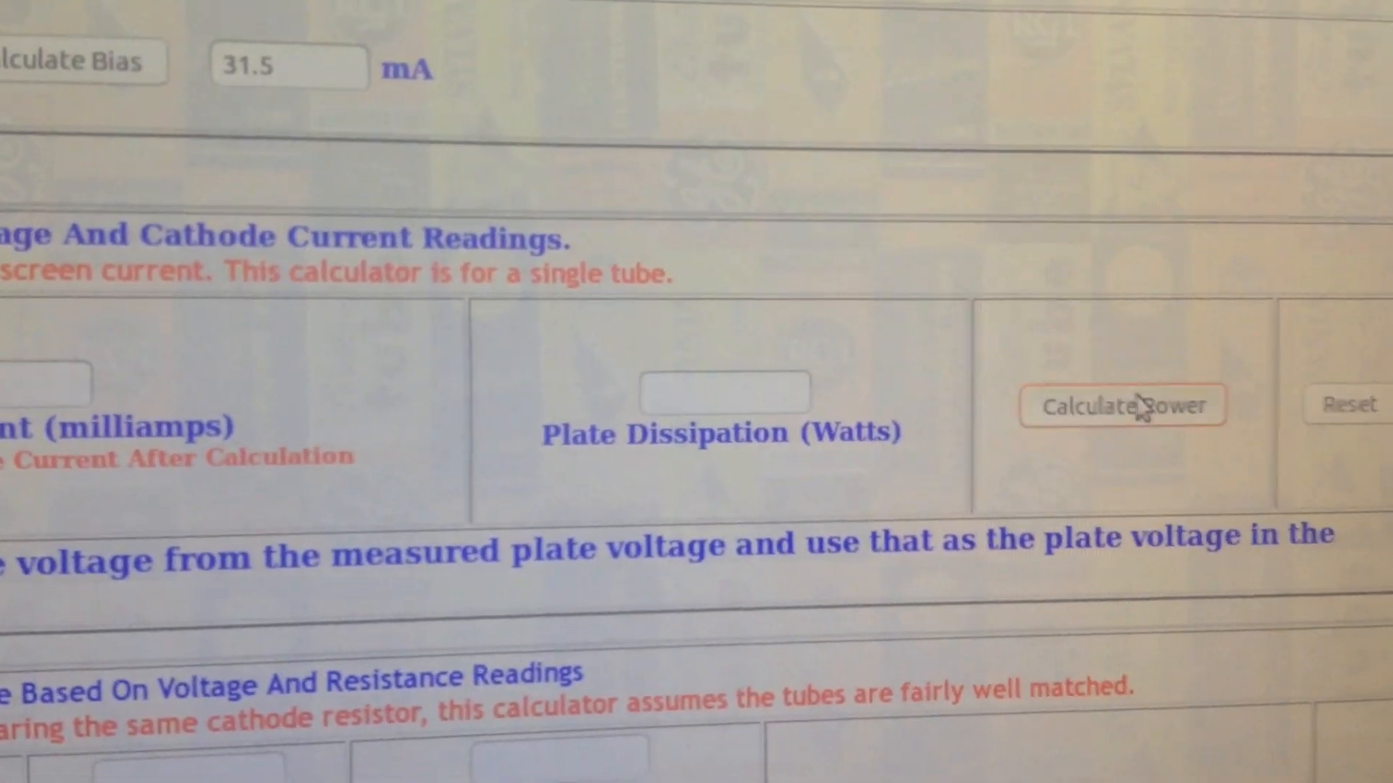
{"action": "type", "text": "18"}
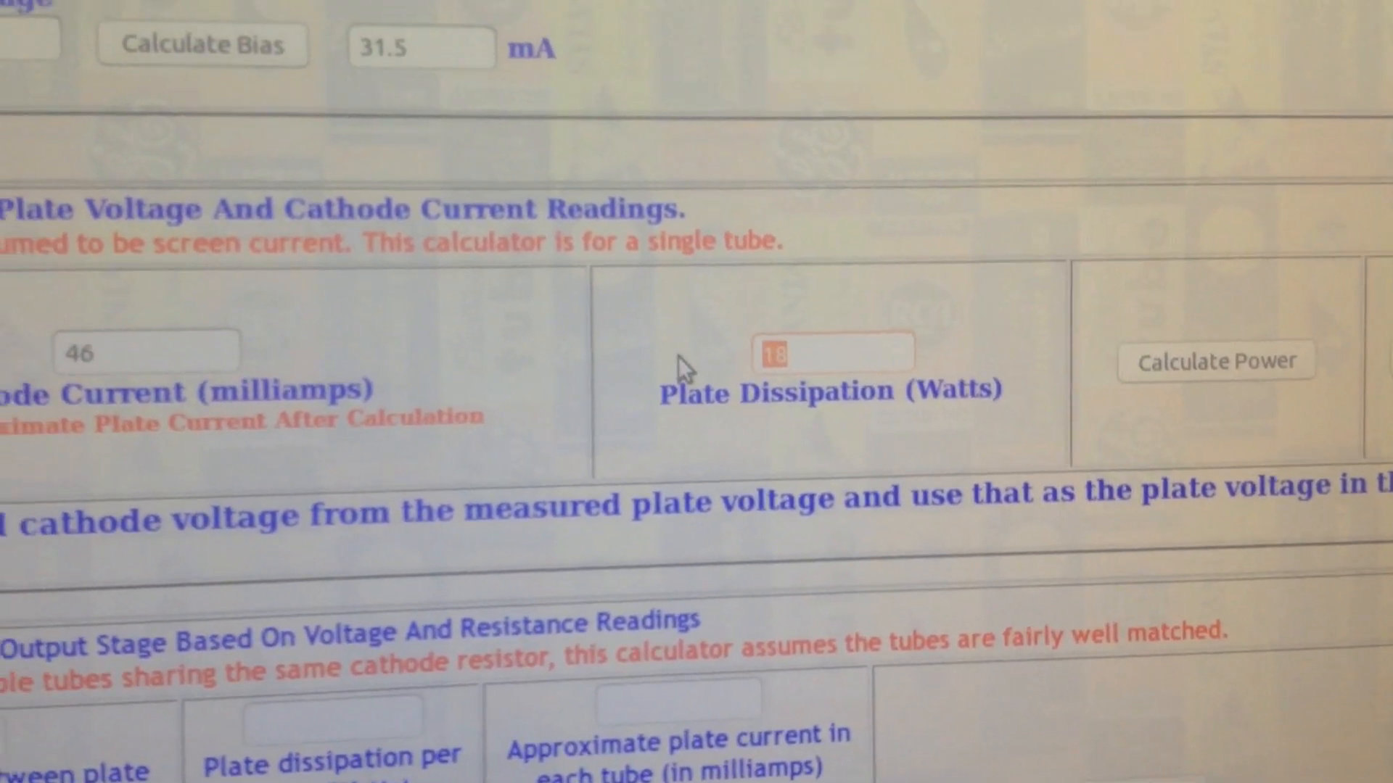
{"action": "scroll", "scroll_direction": "down", "scroll_amount": 3}
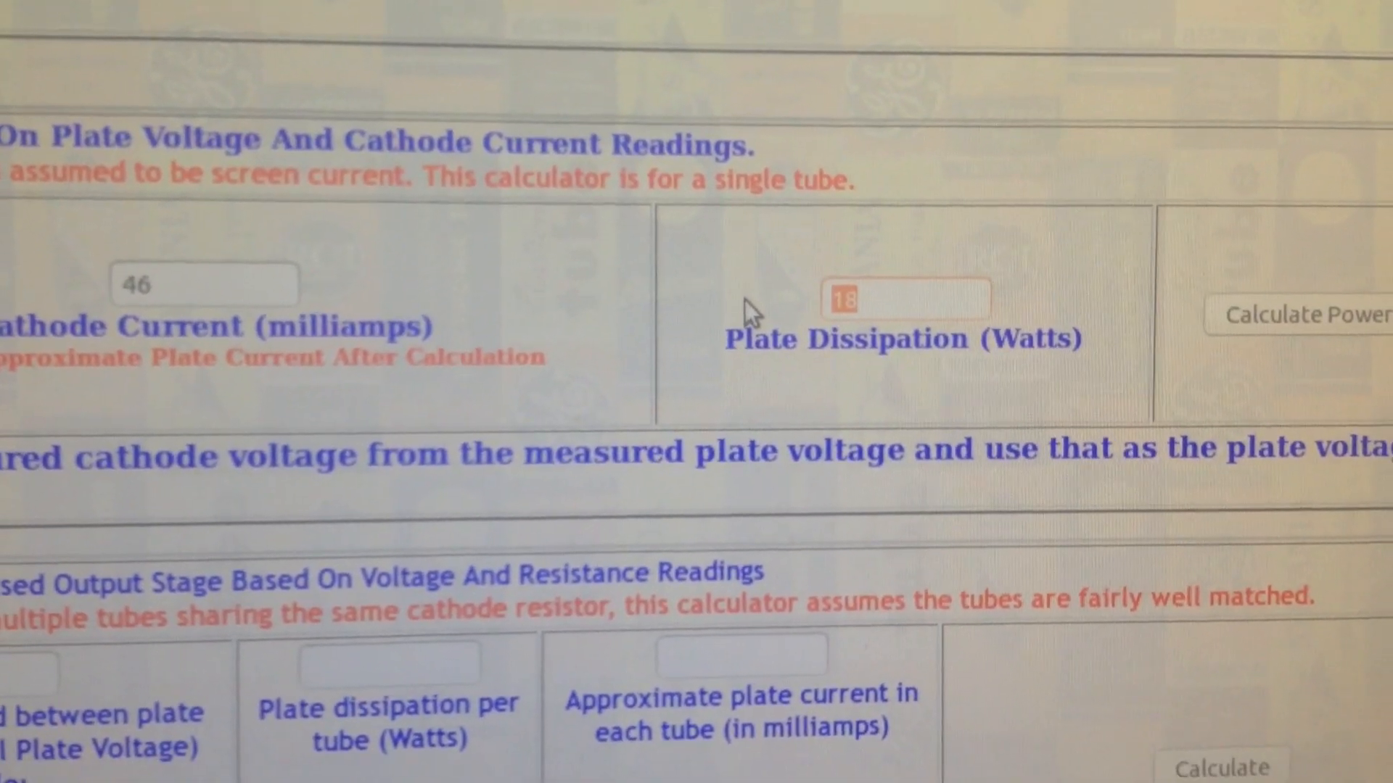
{"action": "scroll", "scroll_direction": "down", "scroll_amount": 3}
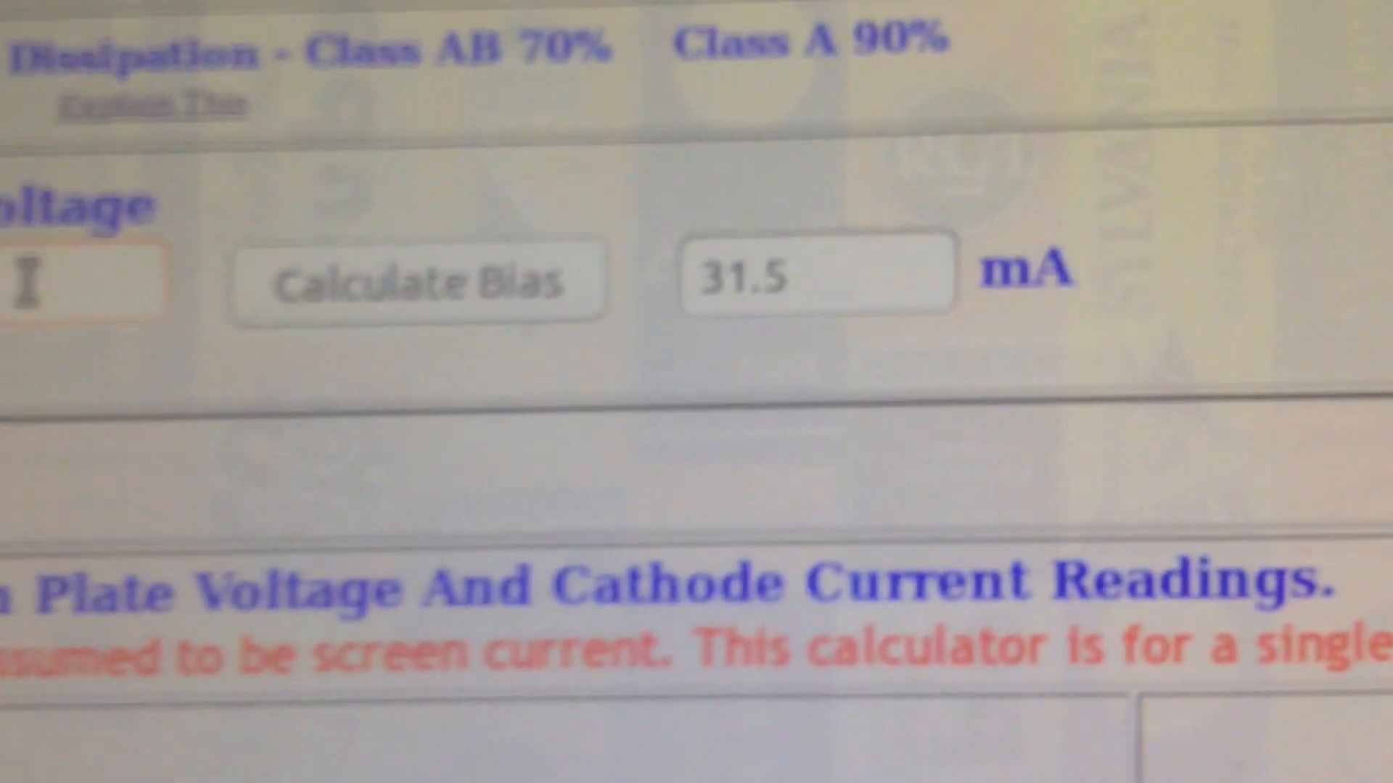